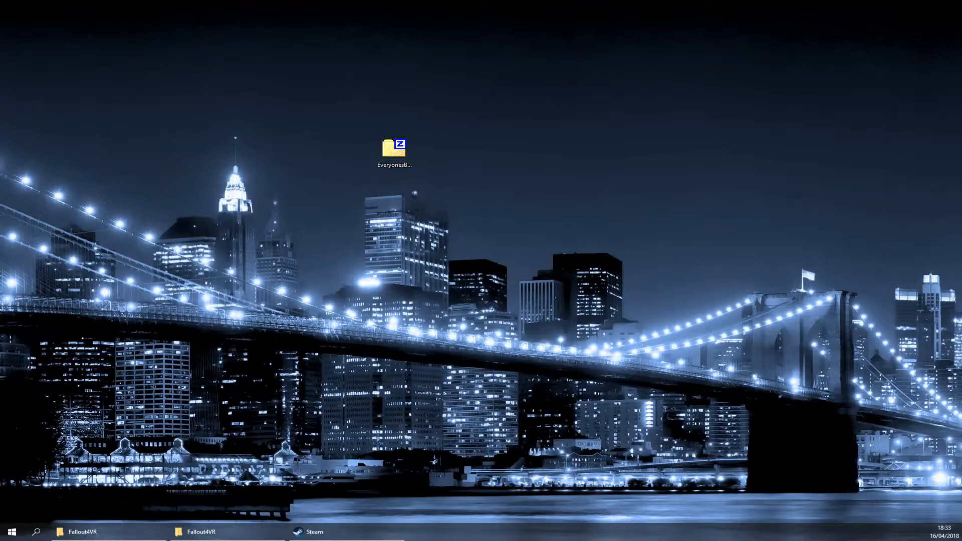
- Browse to Fallout 4 VR's local install folder via its Steam Properties > Local Files
click(394, 147)
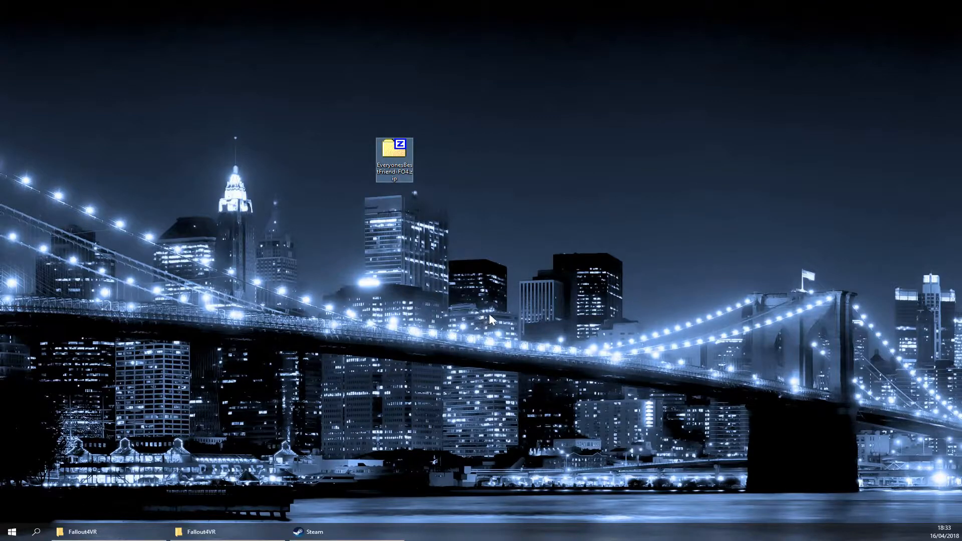
mouse_move(491, 329)
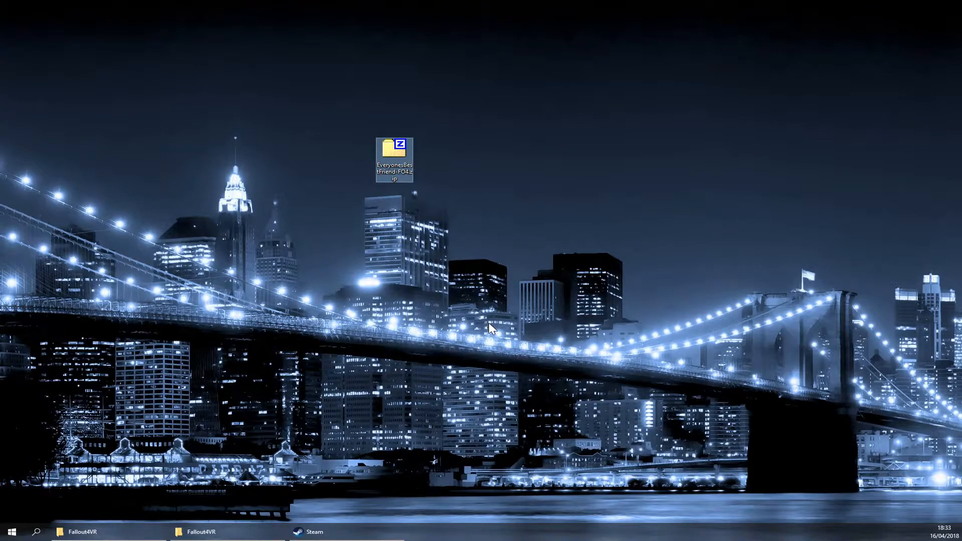
mouse_move(417, 246)
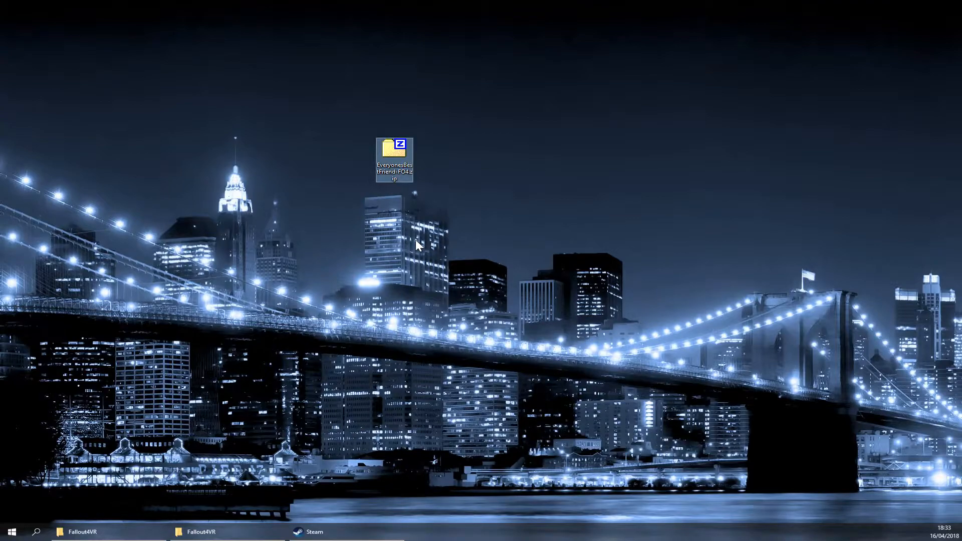
mouse_move(394, 253)
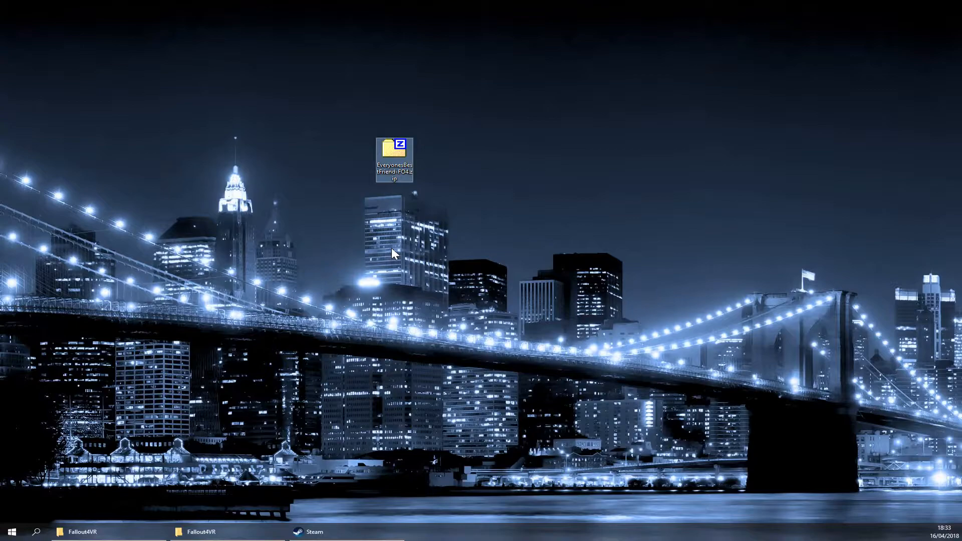
mouse_move(402, 300)
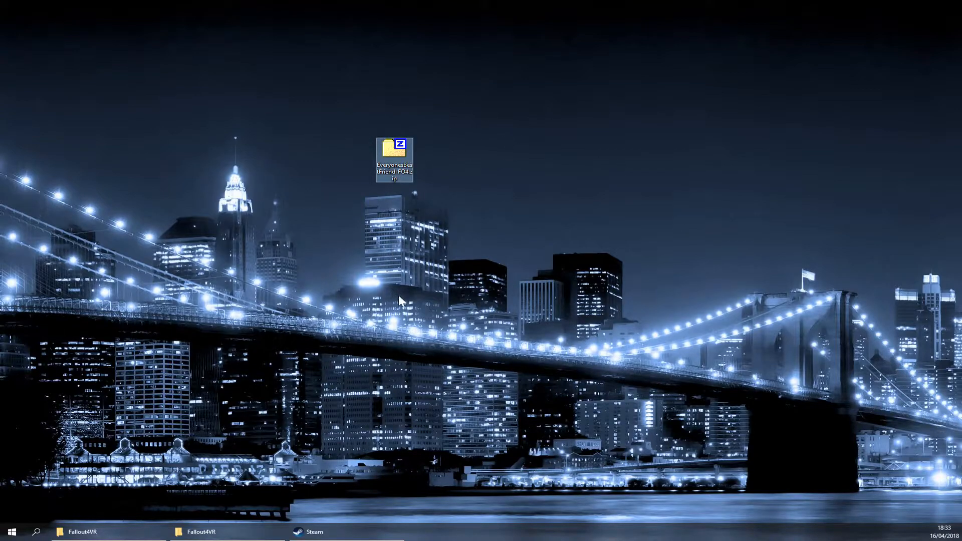
mouse_move(208, 453)
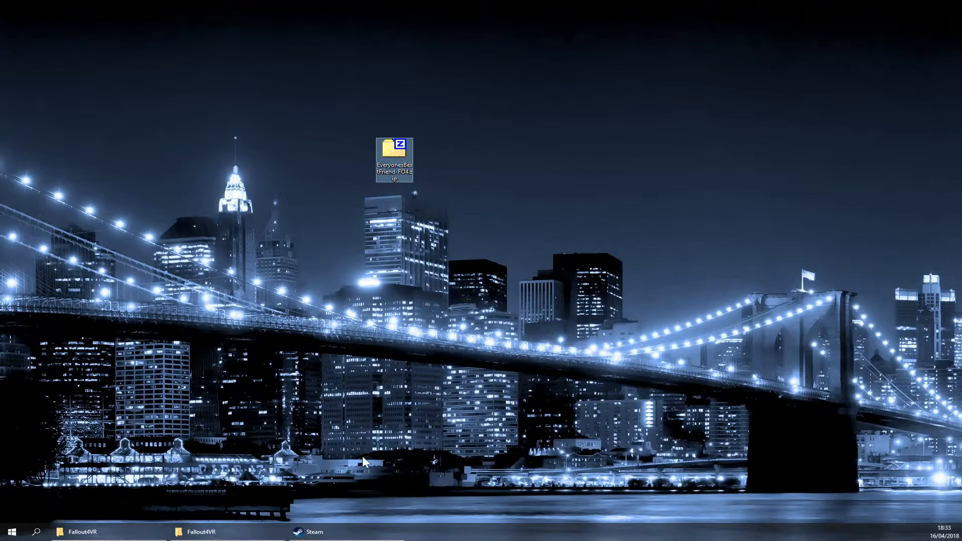
click(310, 532)
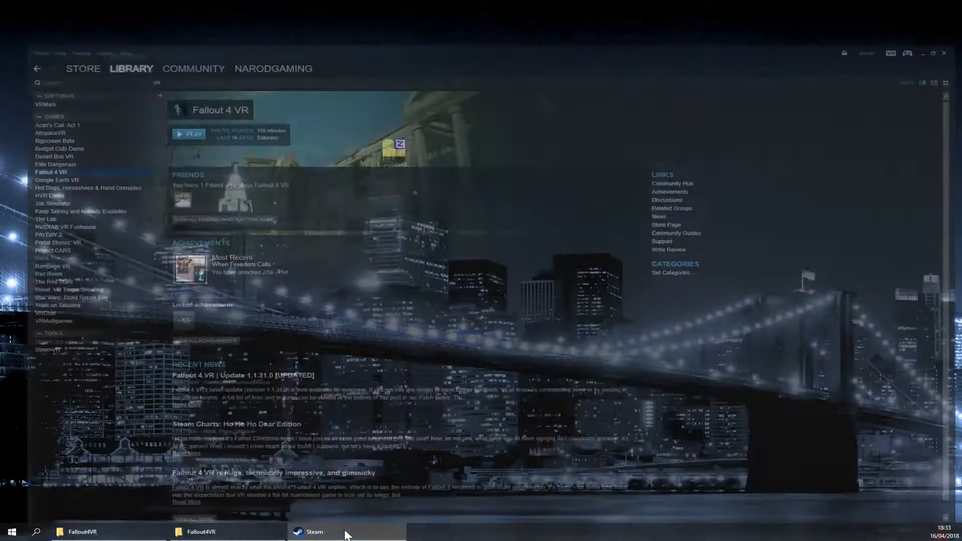
right_click(24, 131)
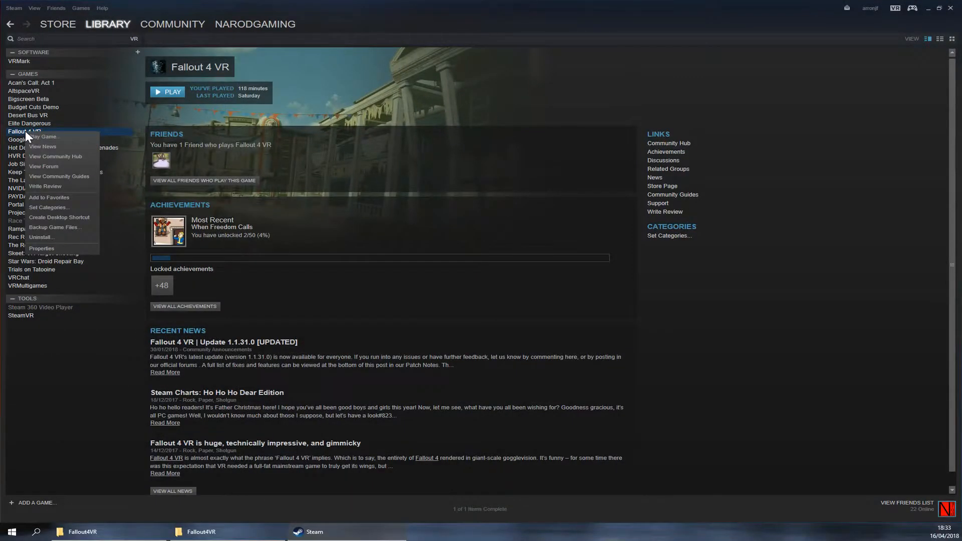
click(41, 247)
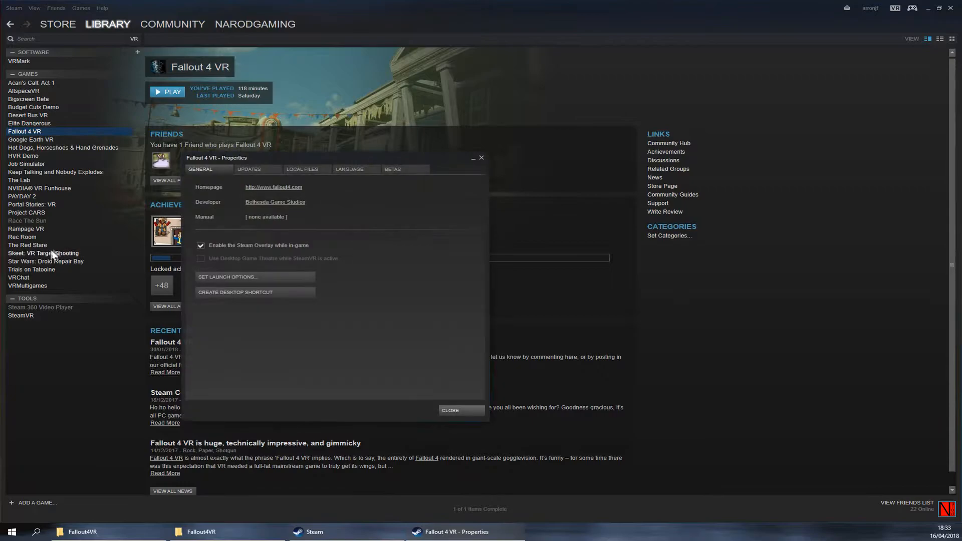
click(303, 169)
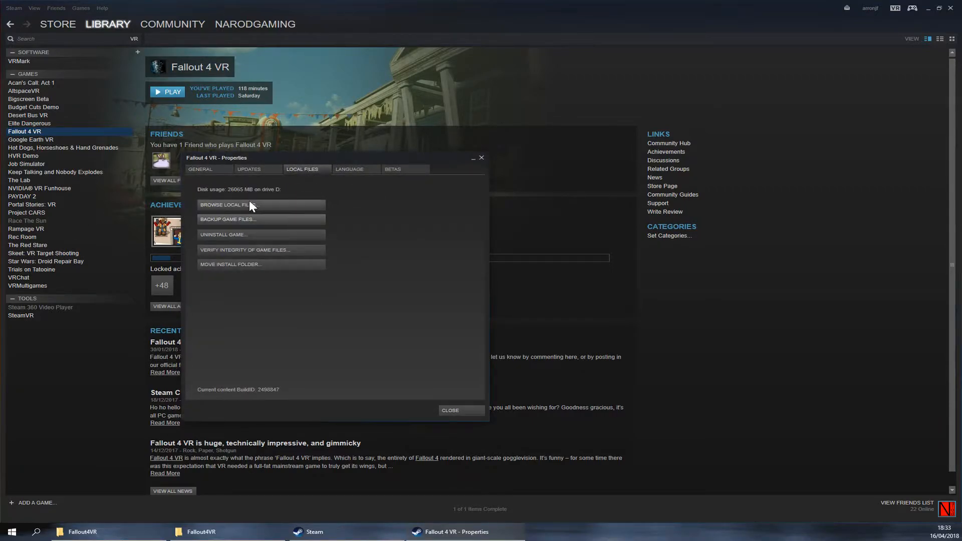
click(230, 204)
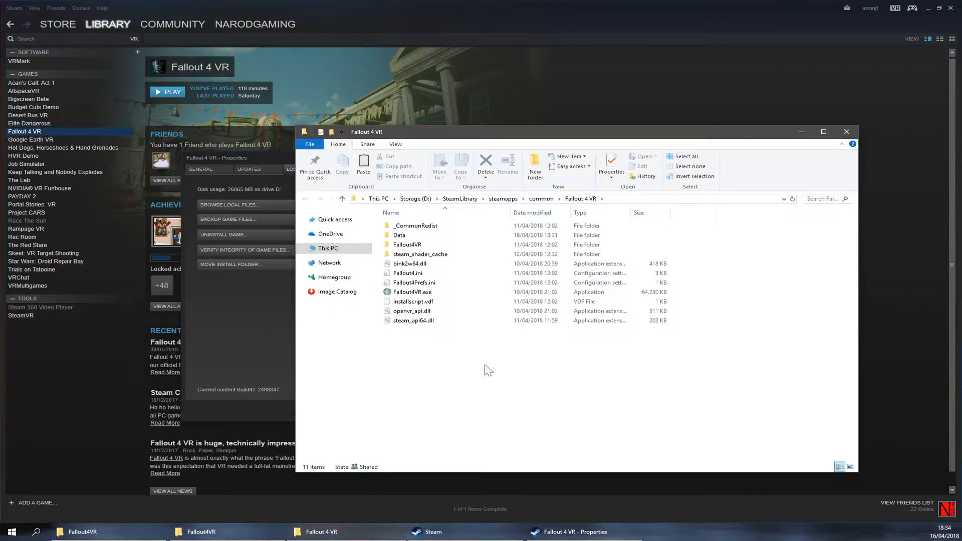
- Look inside the game's Data folder, then return to the desktop with the mod zip
click(399, 234)
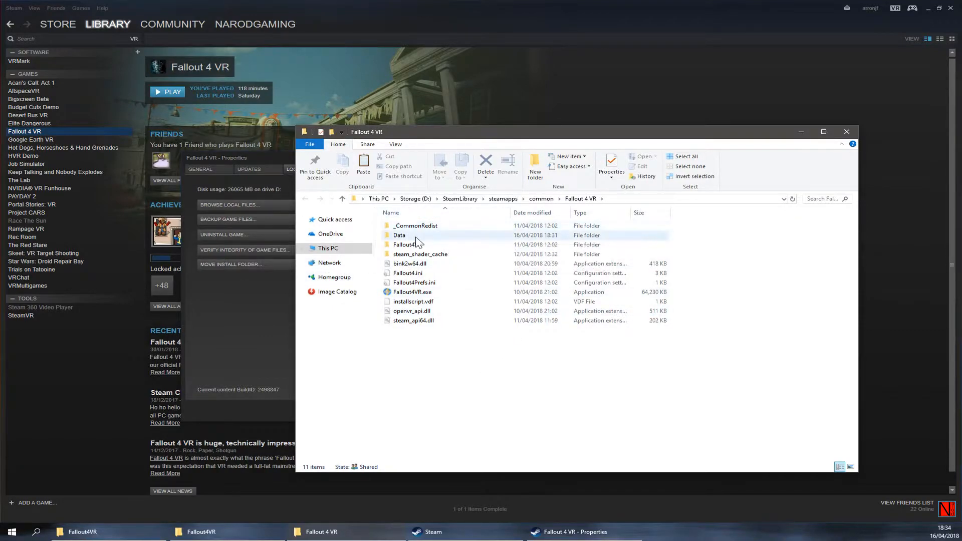
double_click(399, 234)
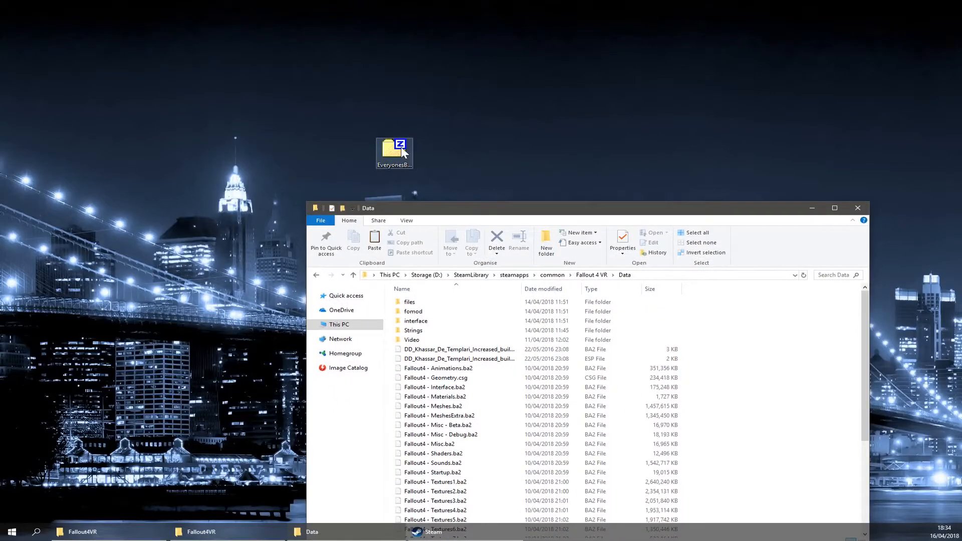
double_click(394, 149)
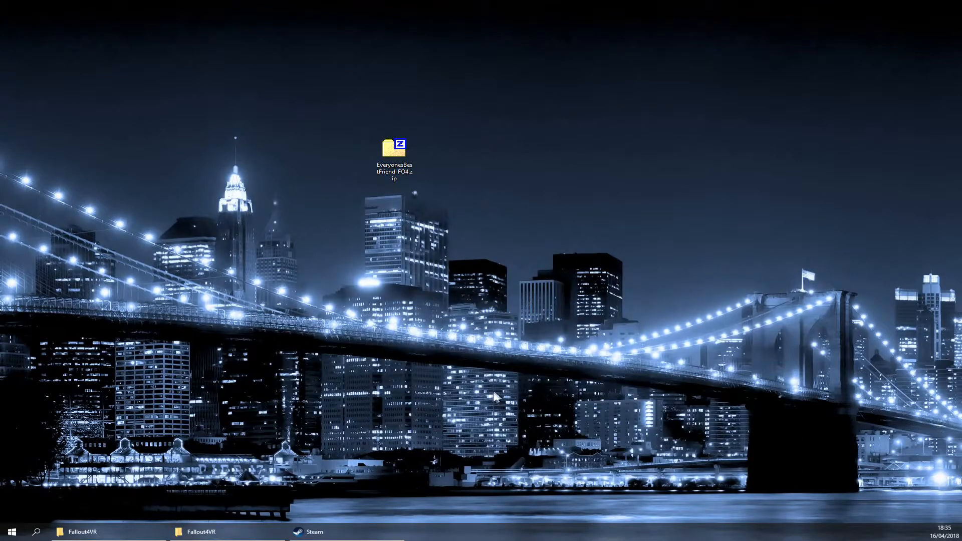
mouse_move(80, 531)
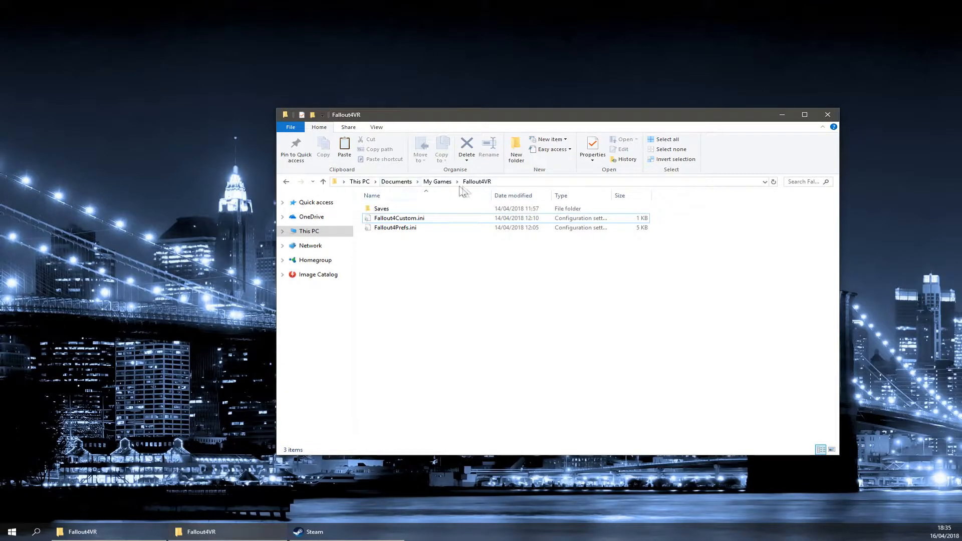
mouse_move(484, 190)
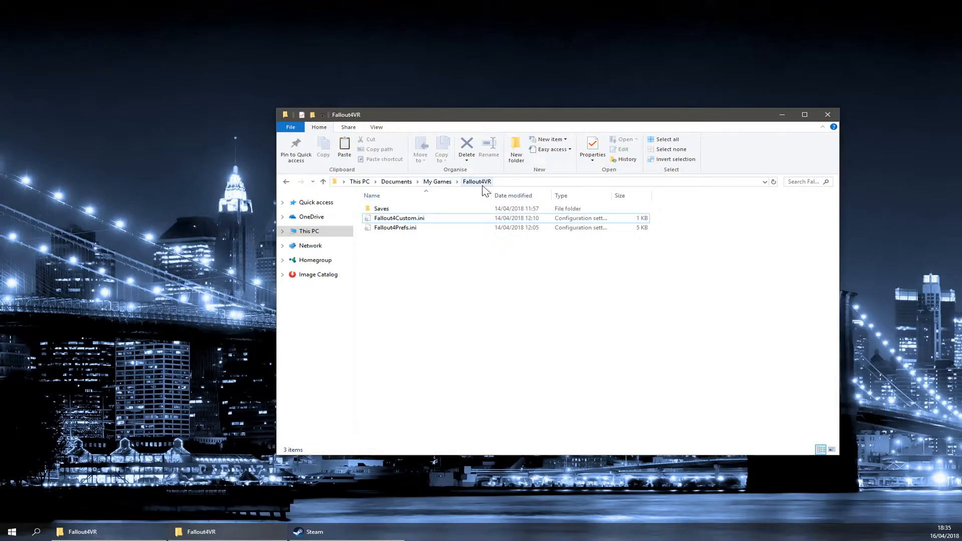
- Select Fallout4Custom.ini in Documents > My Games > Fallout4VR
click(398, 217)
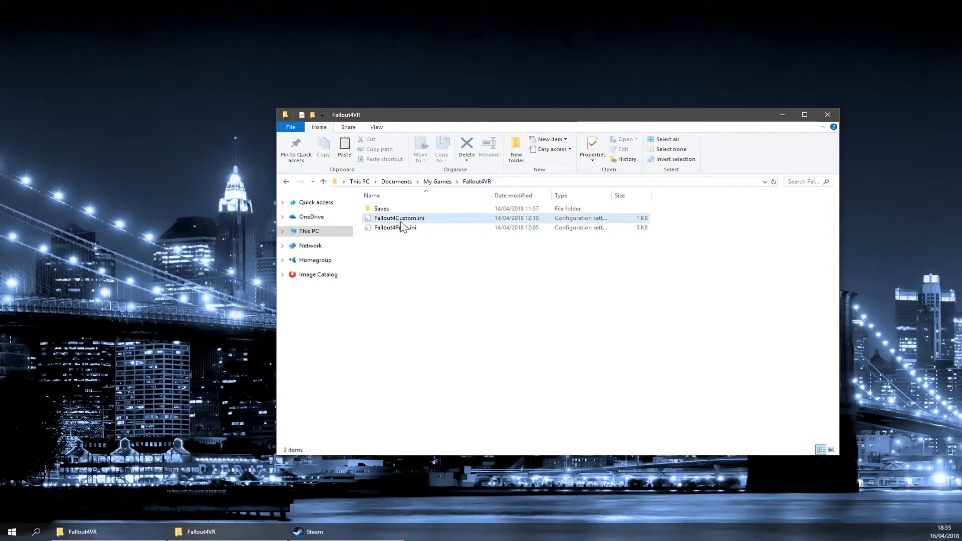
- Review Fallout4Custom.ini's [Display] and Archive settings in Notepad and close it unchanged
double_click(398, 218)
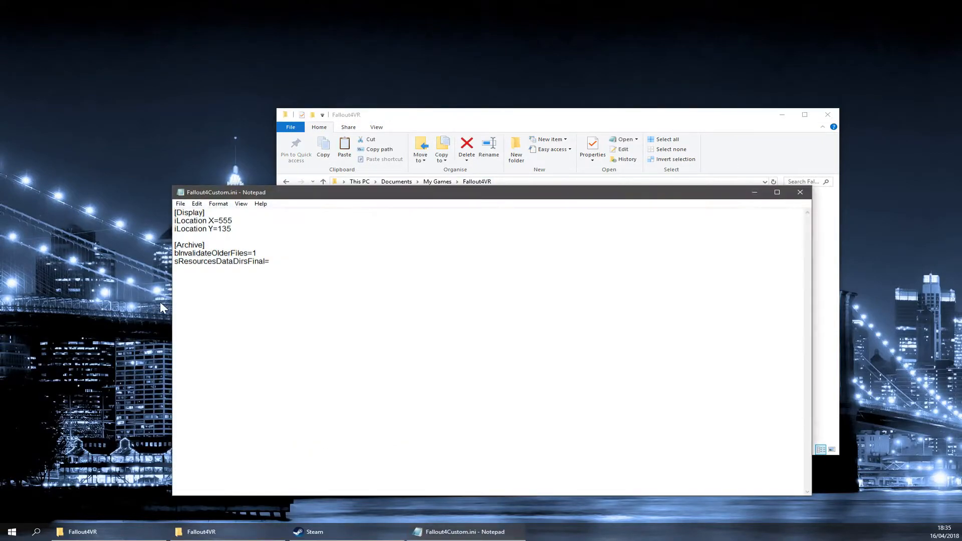
drag(174, 212, 231, 228)
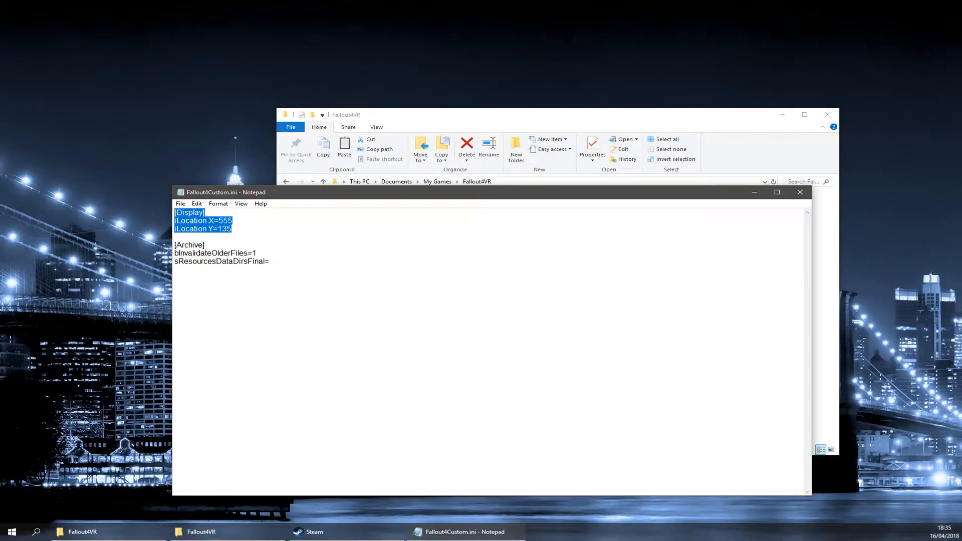
mouse_move(150, 288)
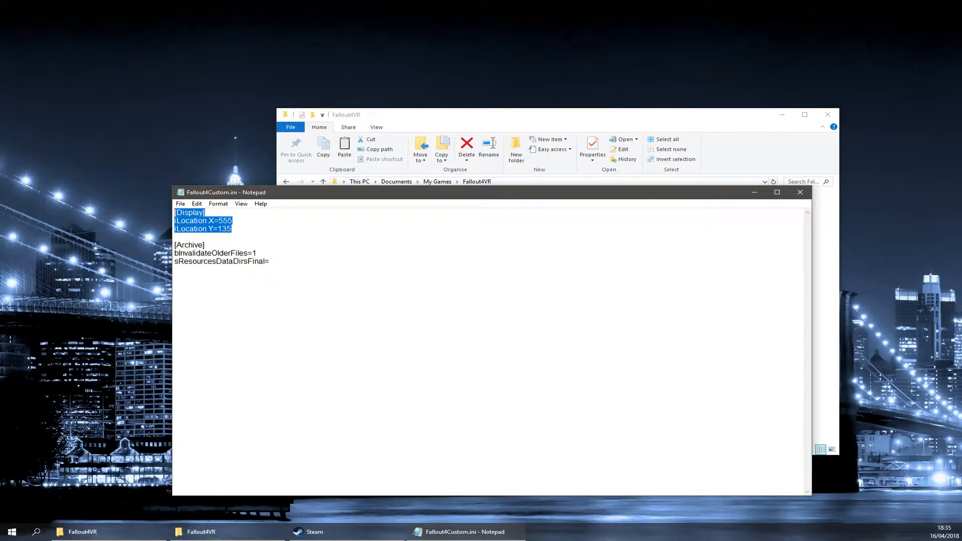
mouse_move(171, 280)
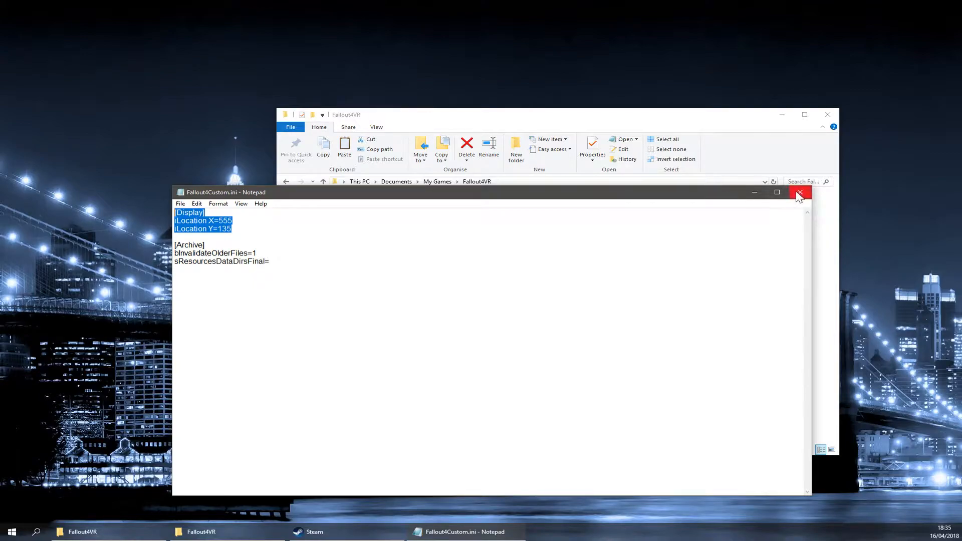
click(800, 193)
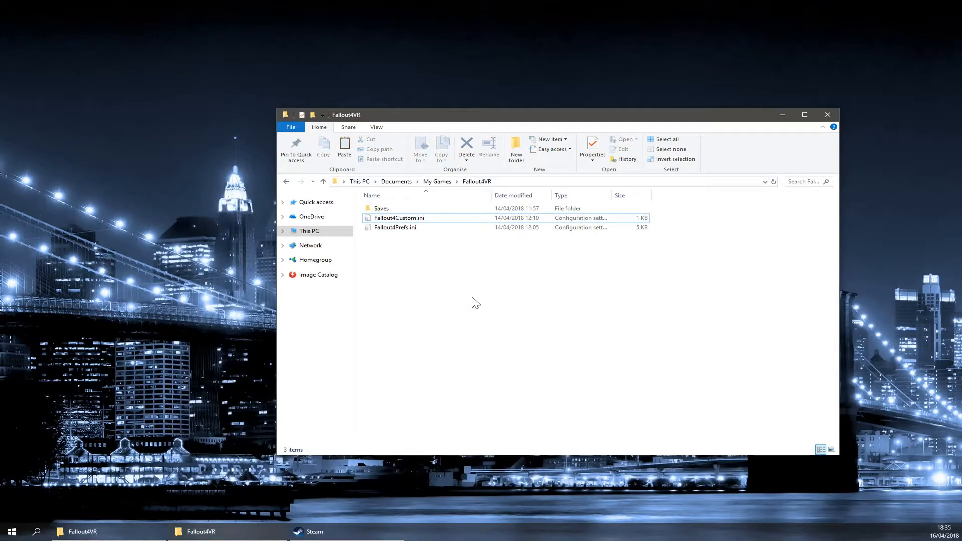
mouse_move(828, 115)
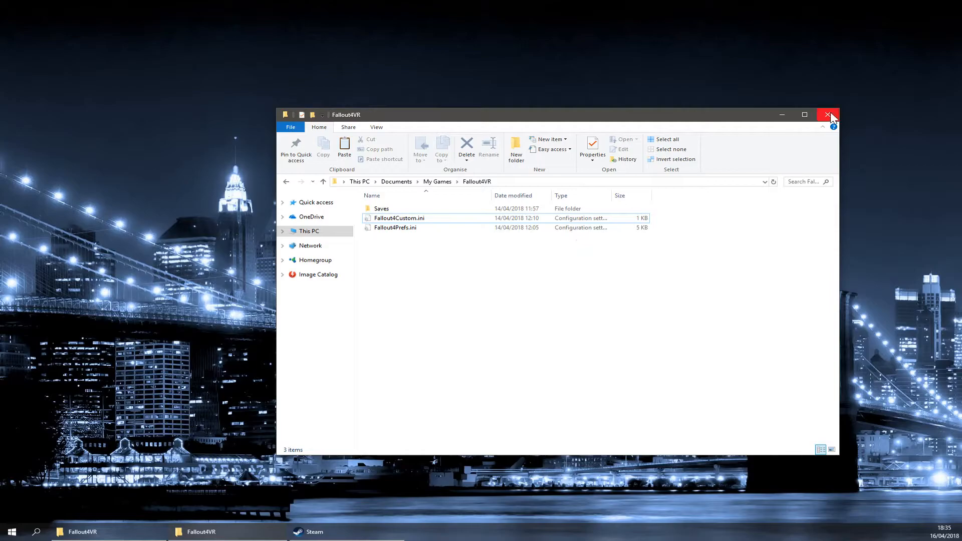
- Navigate to %localappdata%\Fallout4VR and edit plugins.txt with Notepad++
click(830, 114)
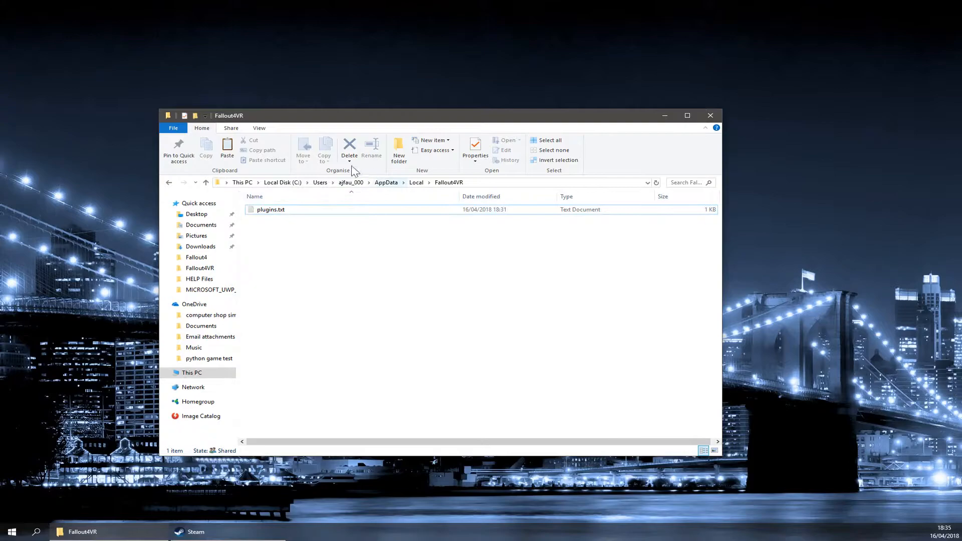
mouse_move(442, 169)
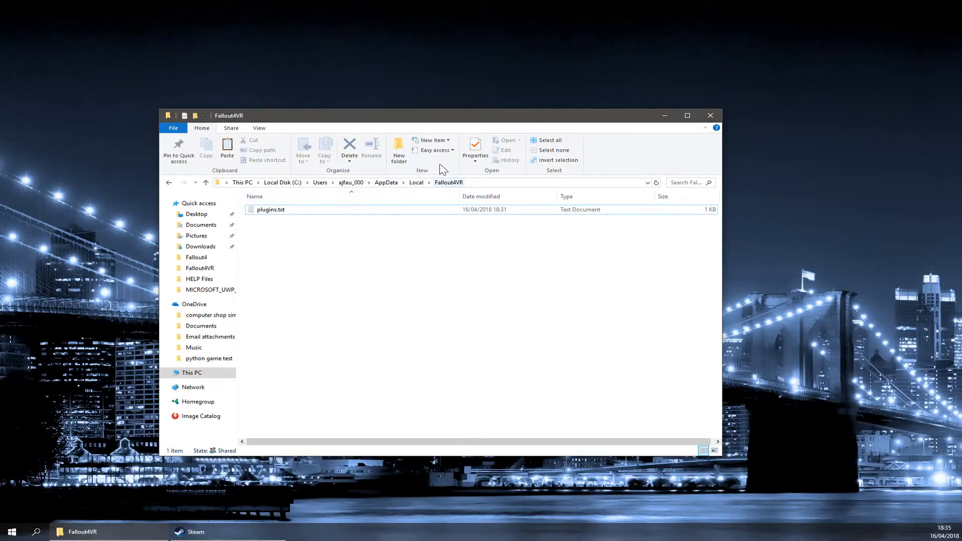
mouse_move(495, 239)
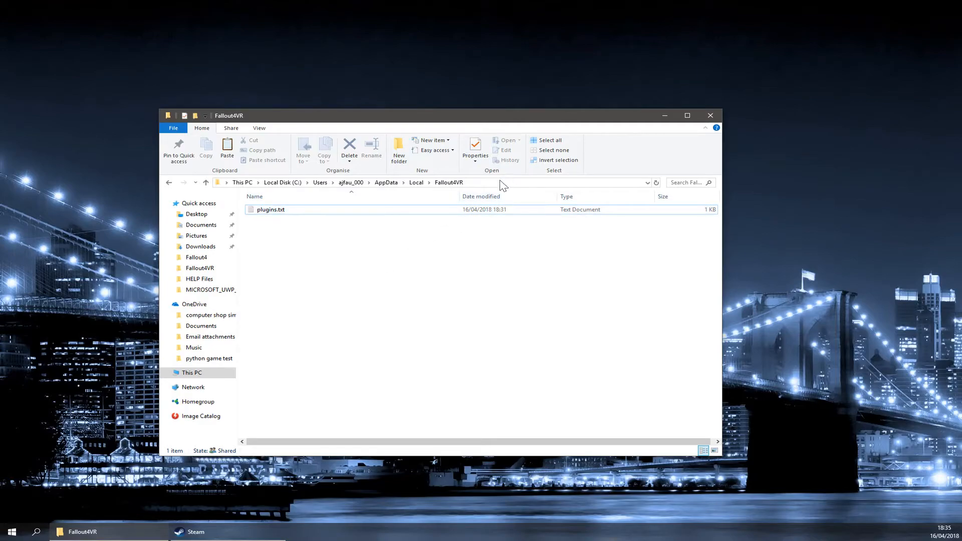
click(429, 182)
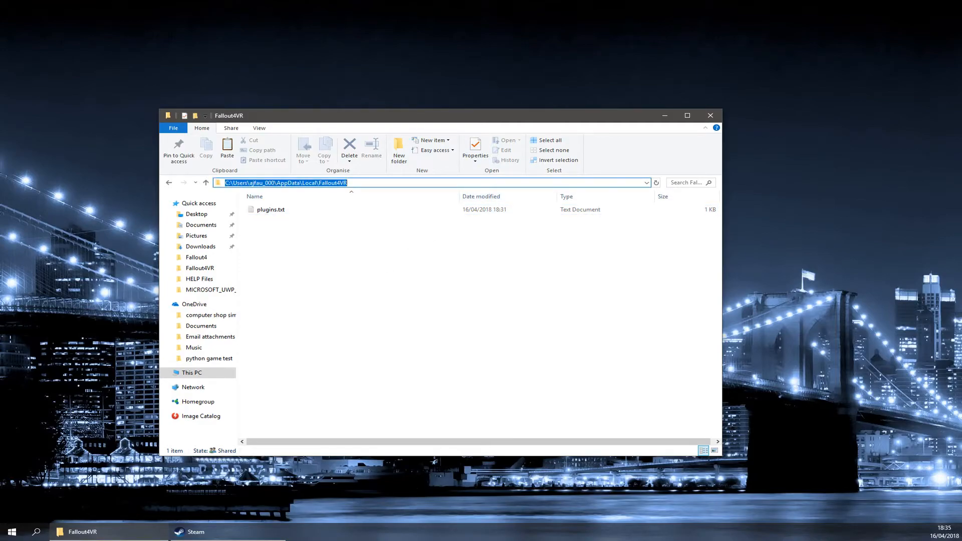
text(%loca)
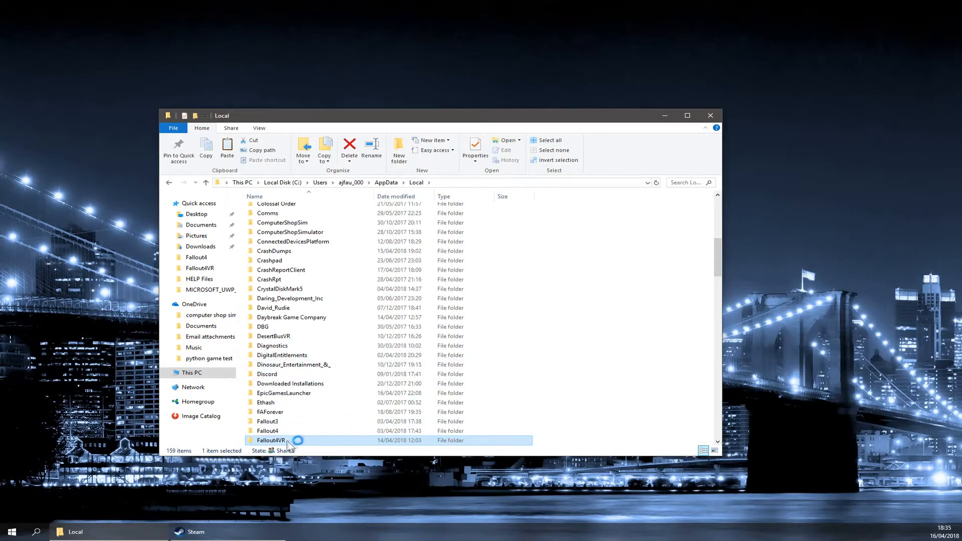
double_click(271, 440)
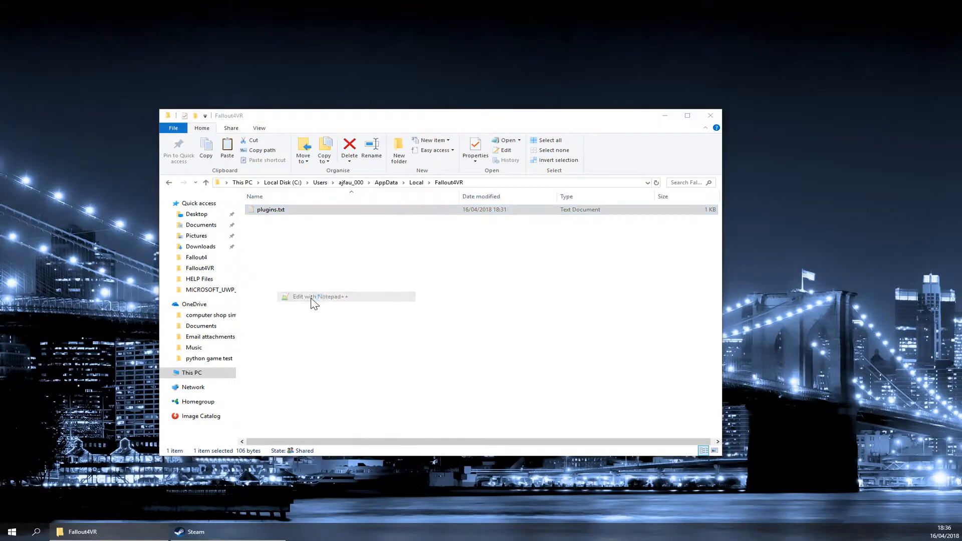
click(319, 297)
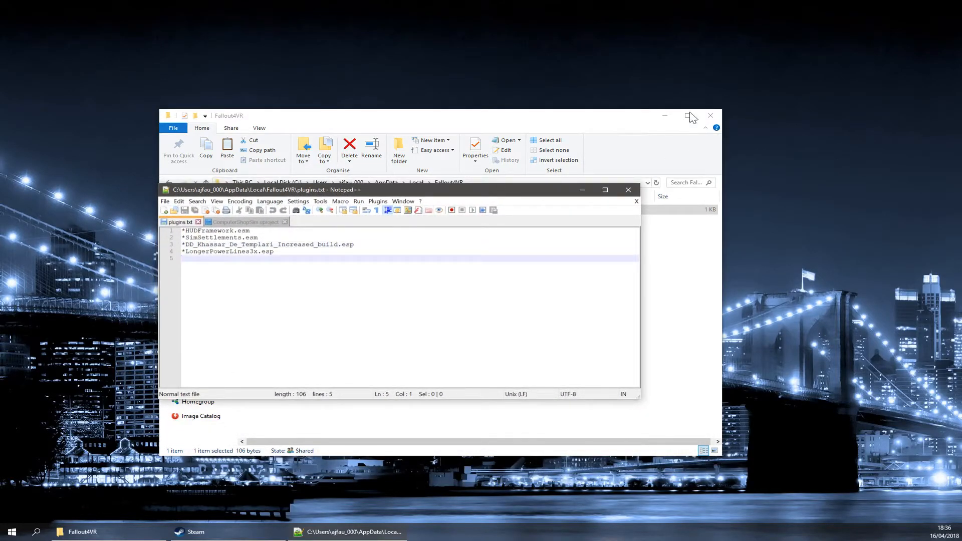
- Check the .esp name in the mod zip and add *EveryonesBestFriend.esp as line 5 of plugins.txt
click(710, 115)
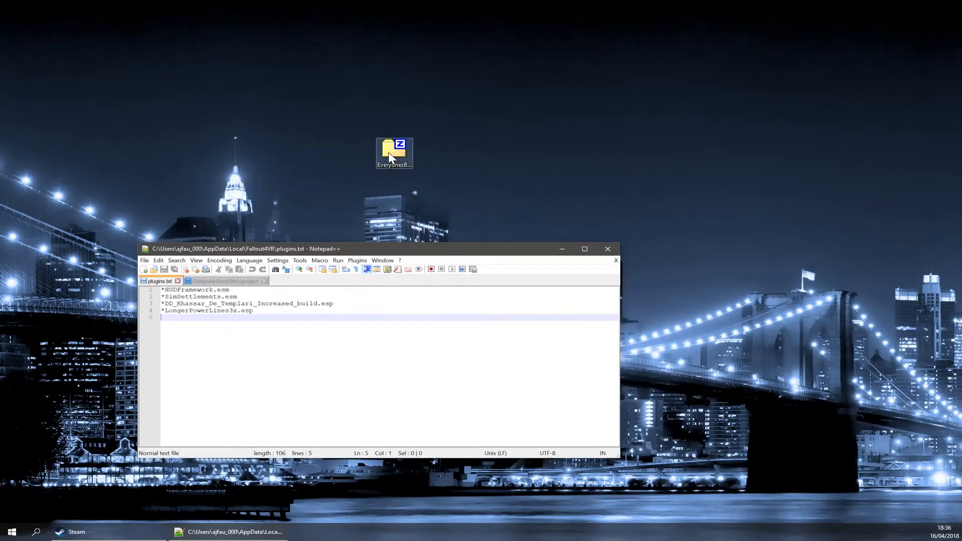
double_click(393, 151)
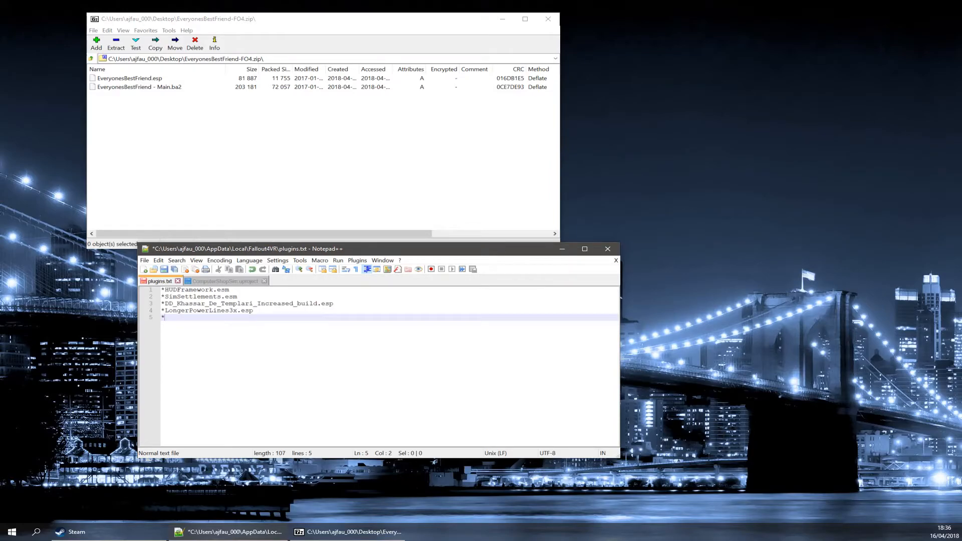
text(E)
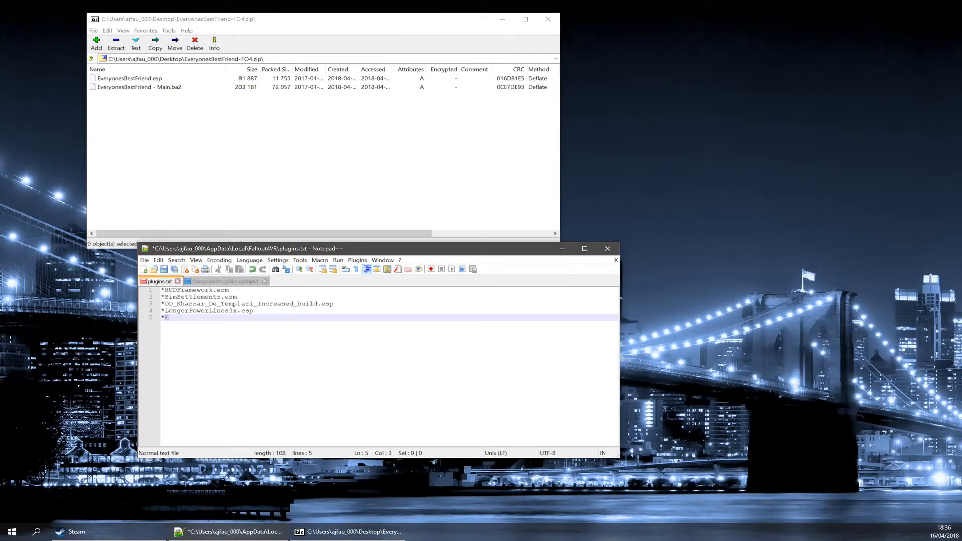
text(ver)
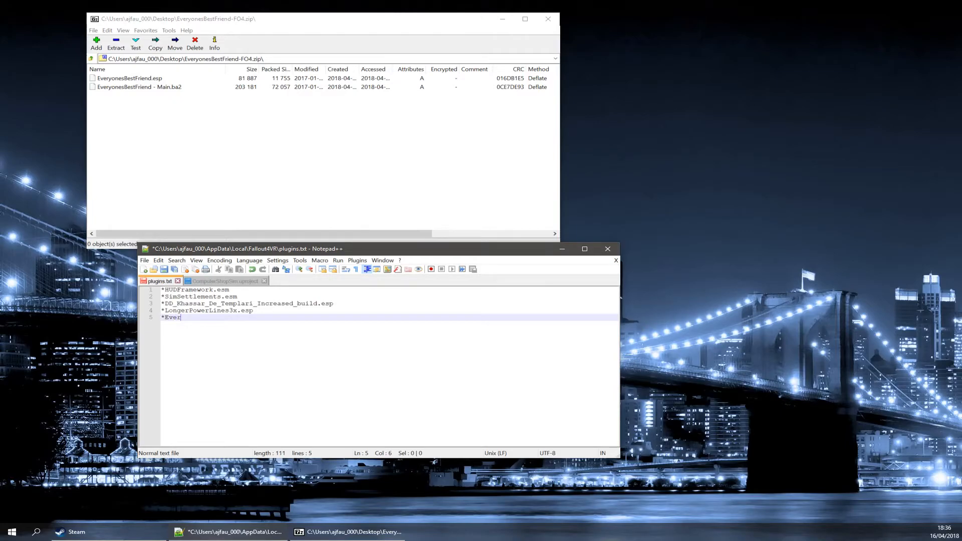
text(yonesB)
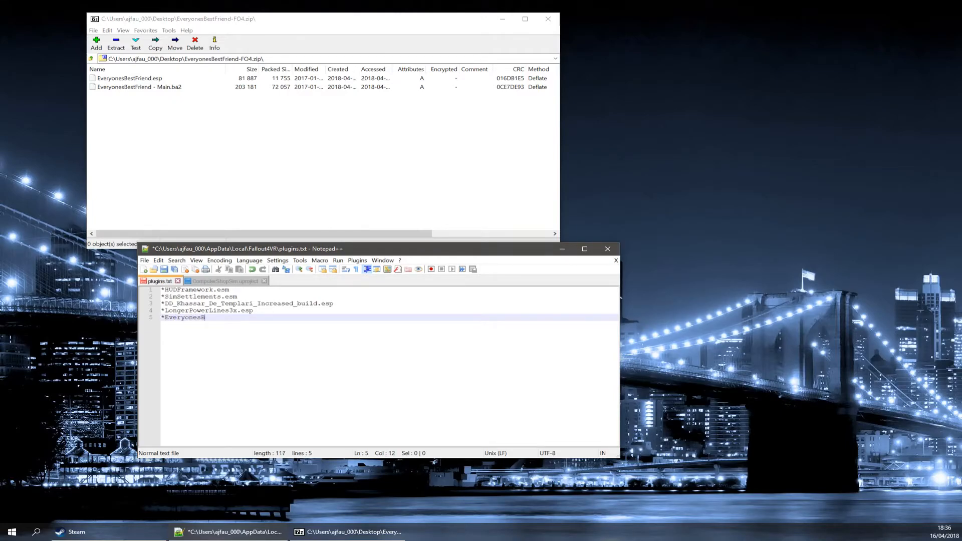
text(estFr)
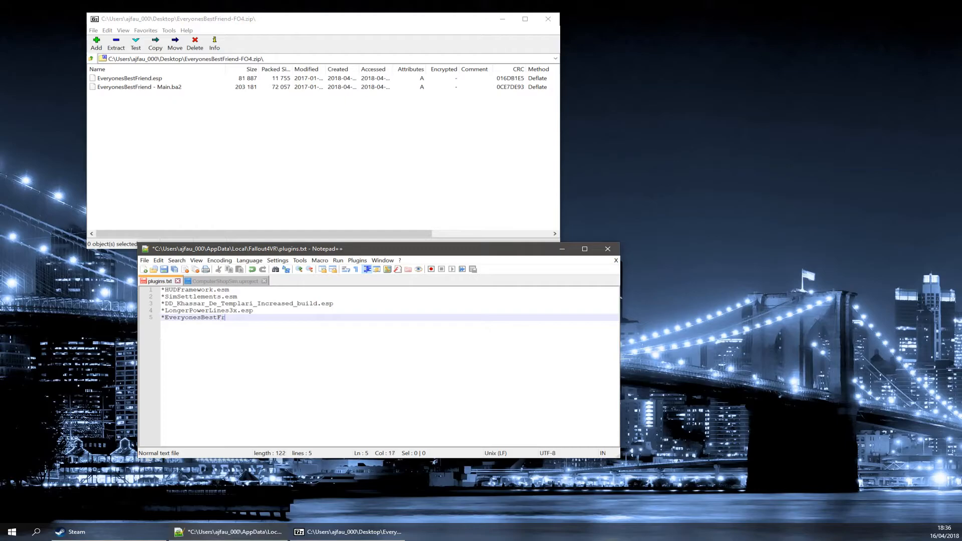
text(iend.)
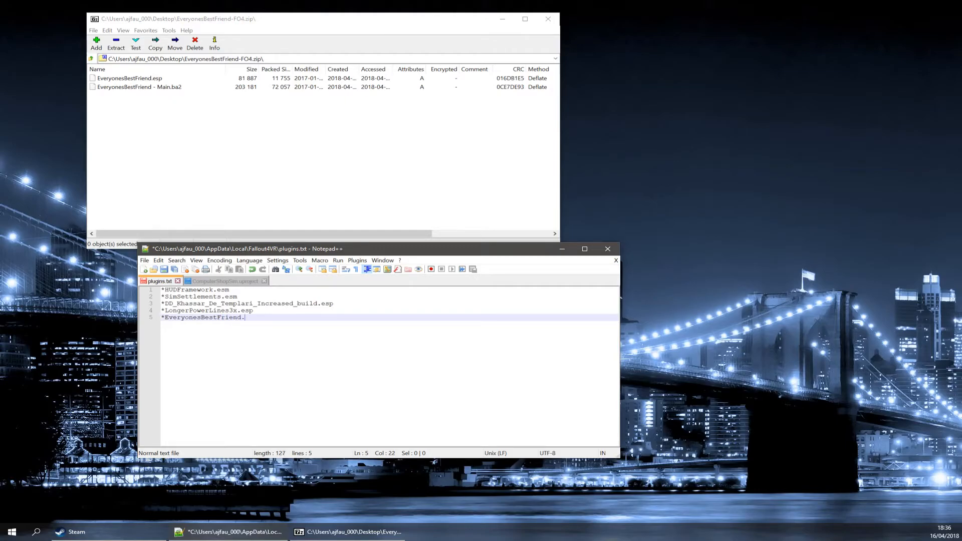
text(esp)
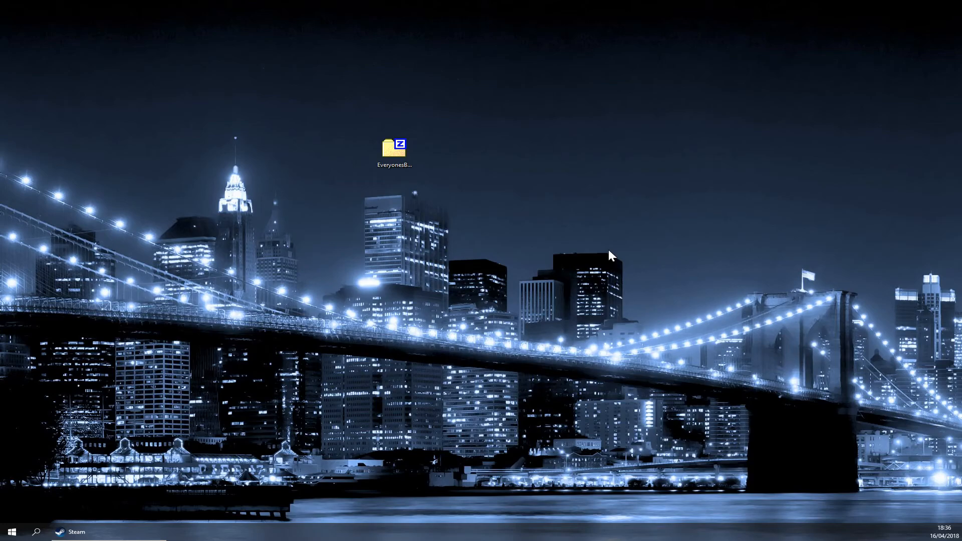
mouse_move(260, 291)
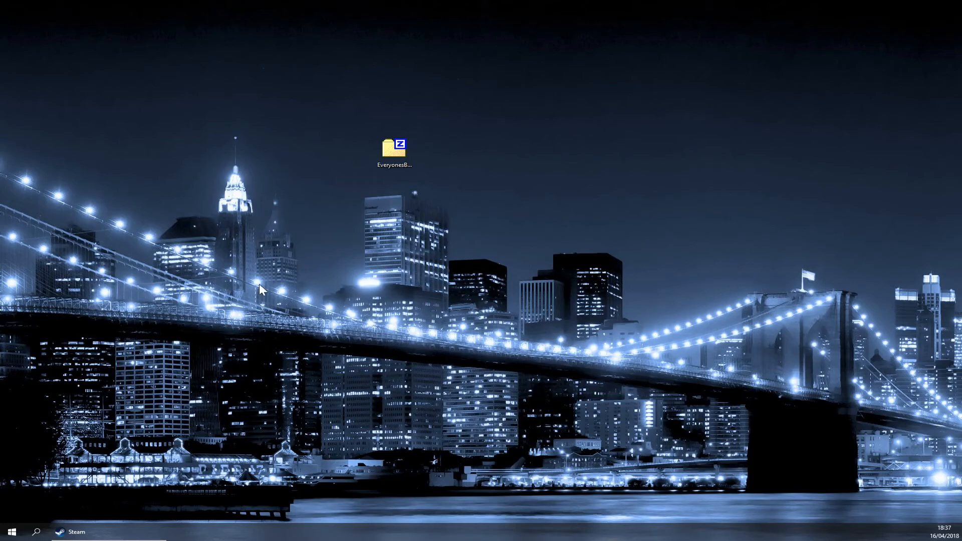
mouse_move(329, 349)
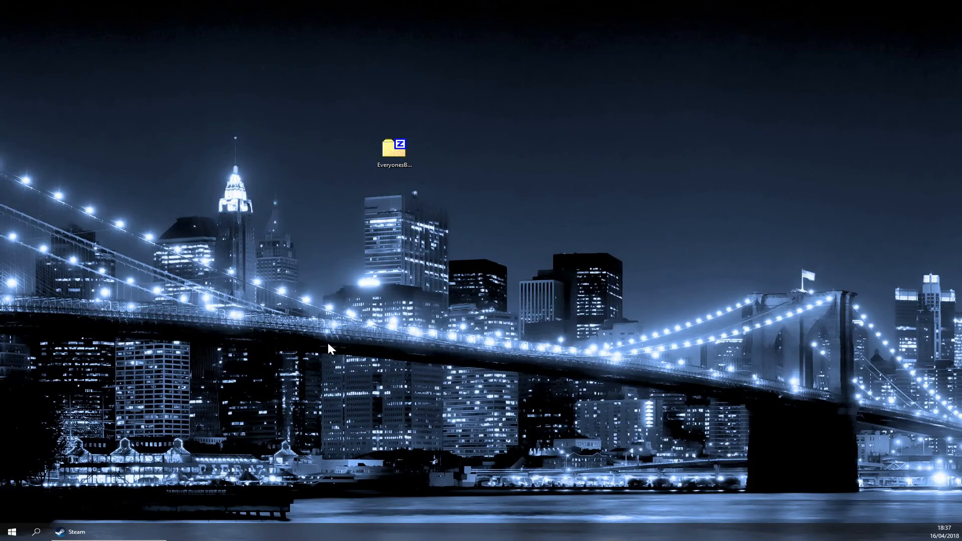
mouse_move(255, 386)
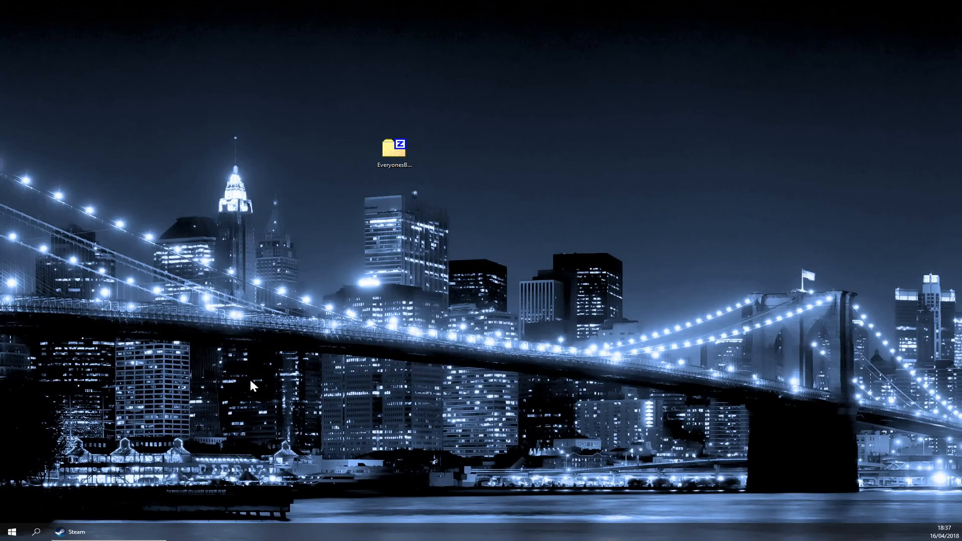